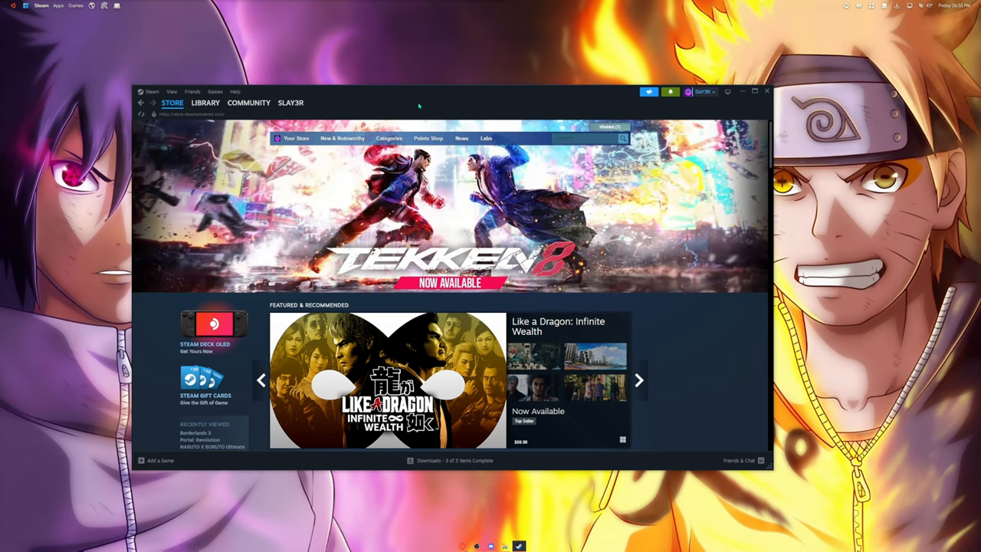
- Filter the Steam library to Tools and open the Palworld Dedicated Server page
click(205, 102)
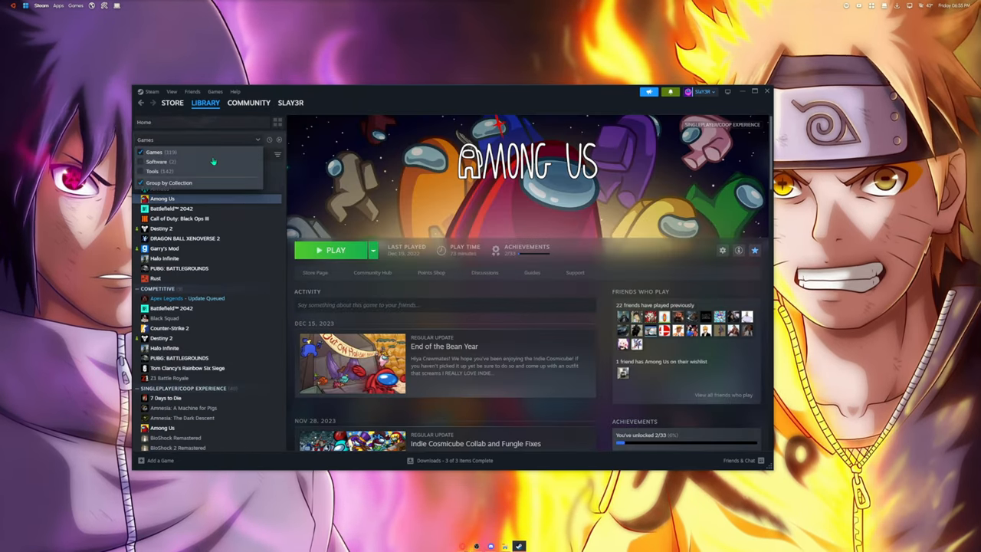
click(156, 172)
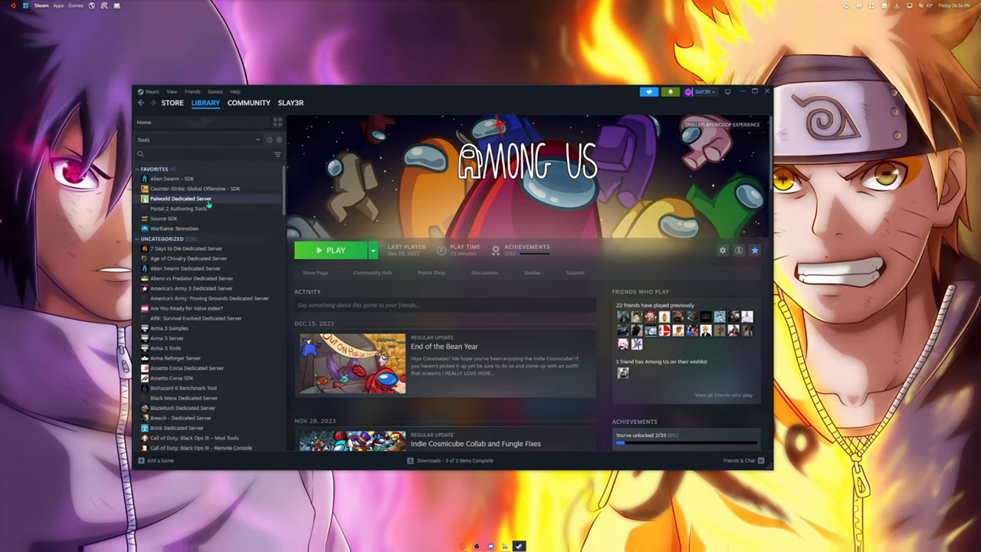
click(181, 199)
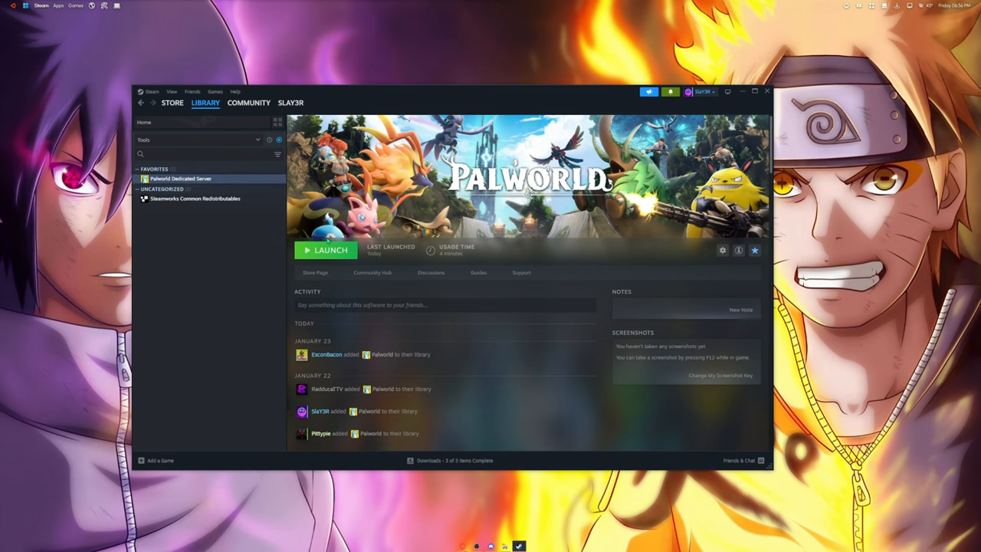
- Launch Palworld Dedicated Server with the community server start option
click(325, 250)
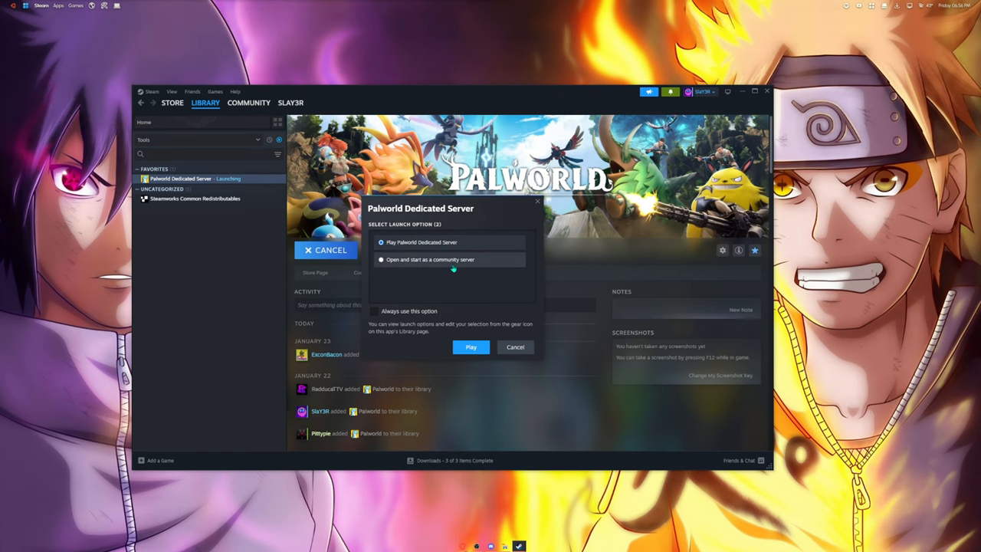
click(471, 346)
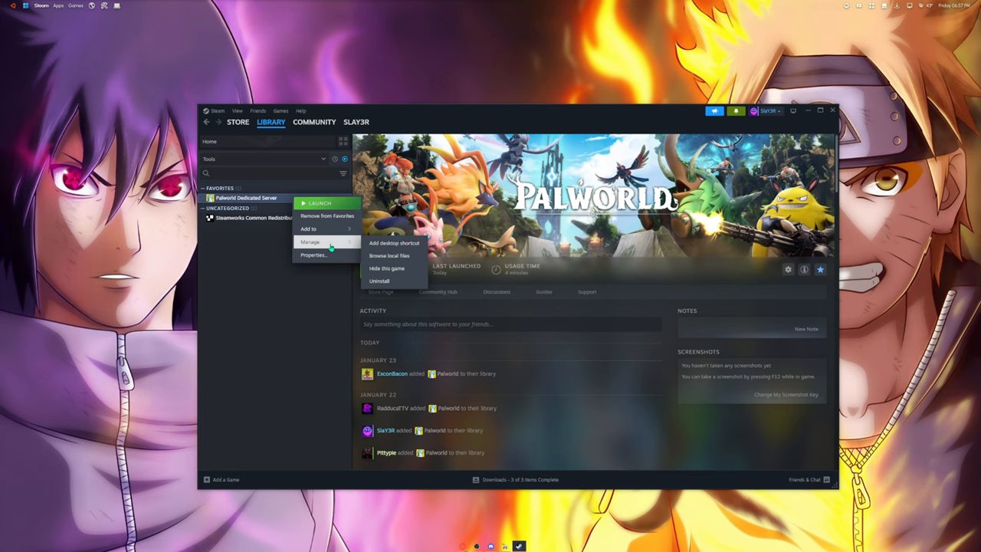
mouse_move(389, 254)
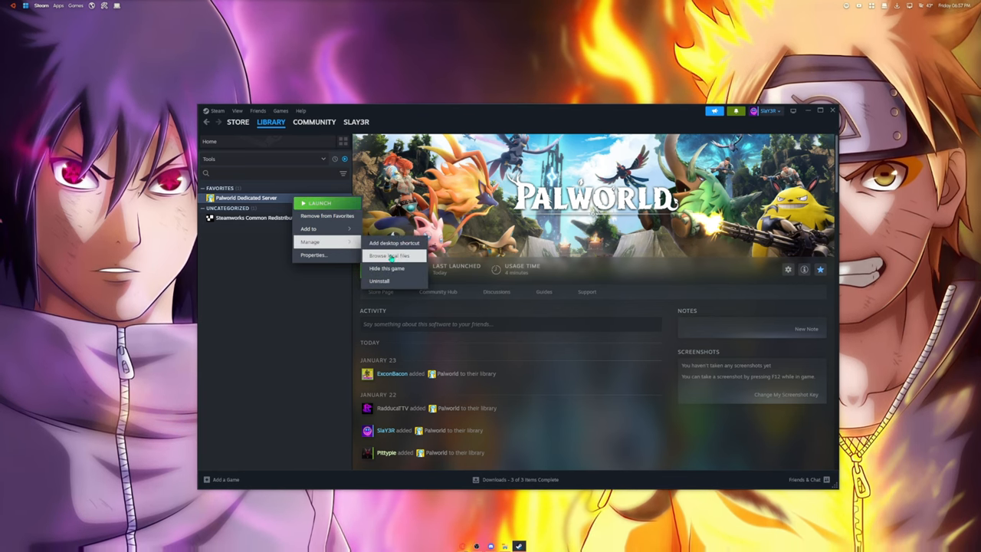
- Browse the dedicated server's local installed files folder
click(391, 254)
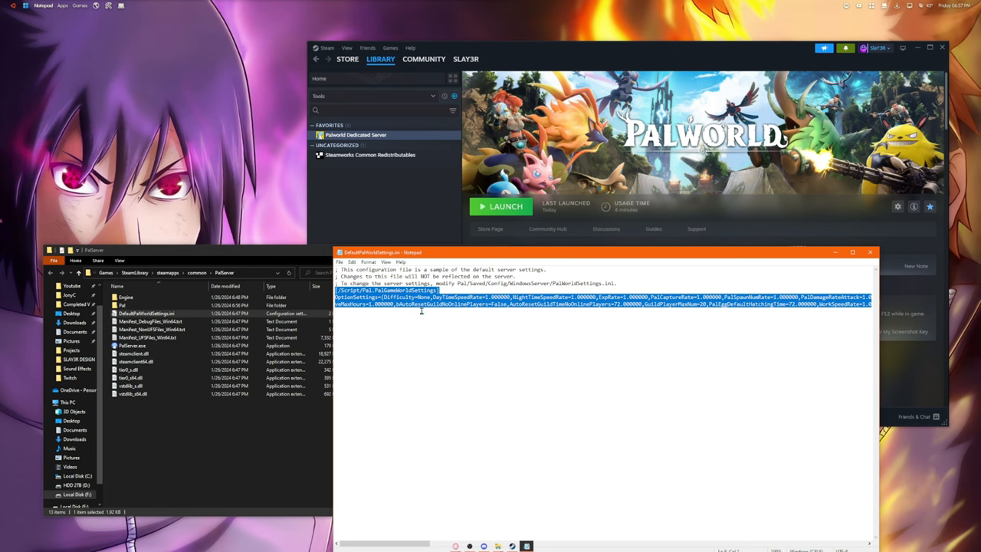
- Copy the OptionSettings block from DefaultPalWorldSettings.ini and close Notepad
click(871, 252)
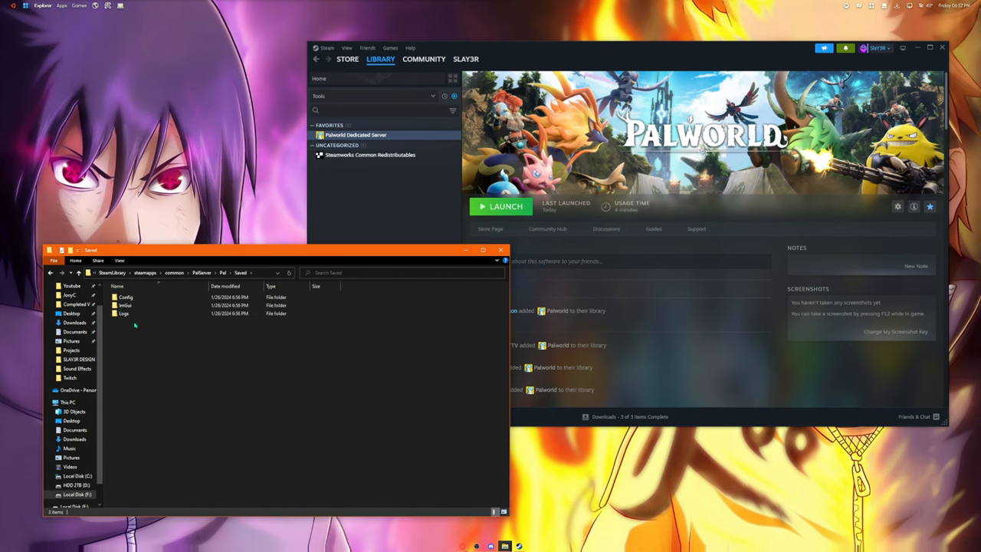
- Navigate Config\WindowsServer and open PalWorldSettings.ini in Notepad
double_click(126, 298)
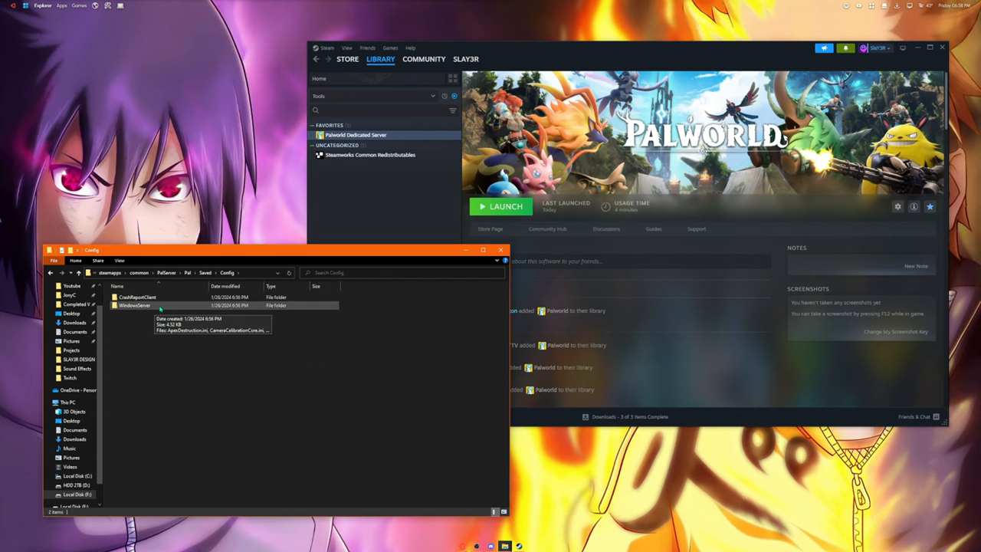
double_click(135, 305)
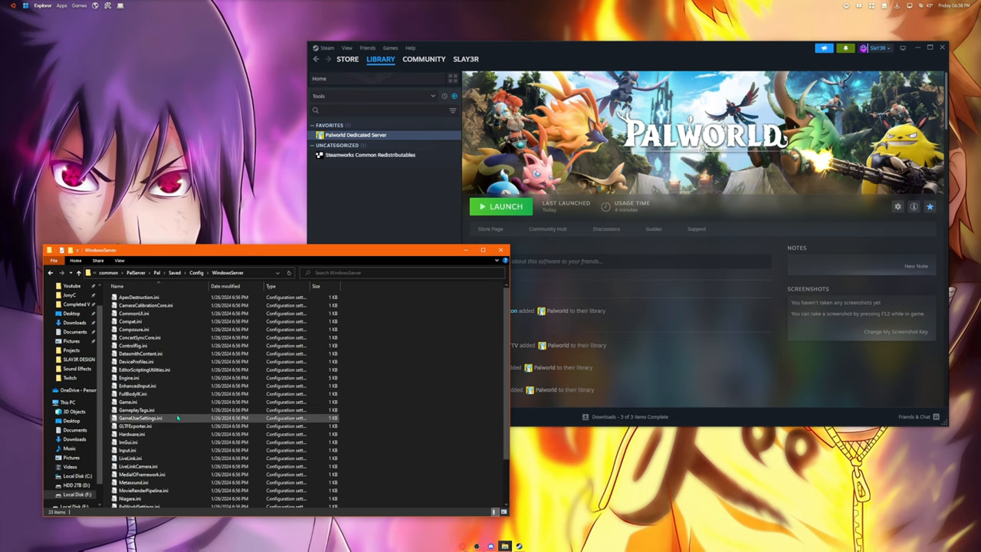
scroll(down, 3)
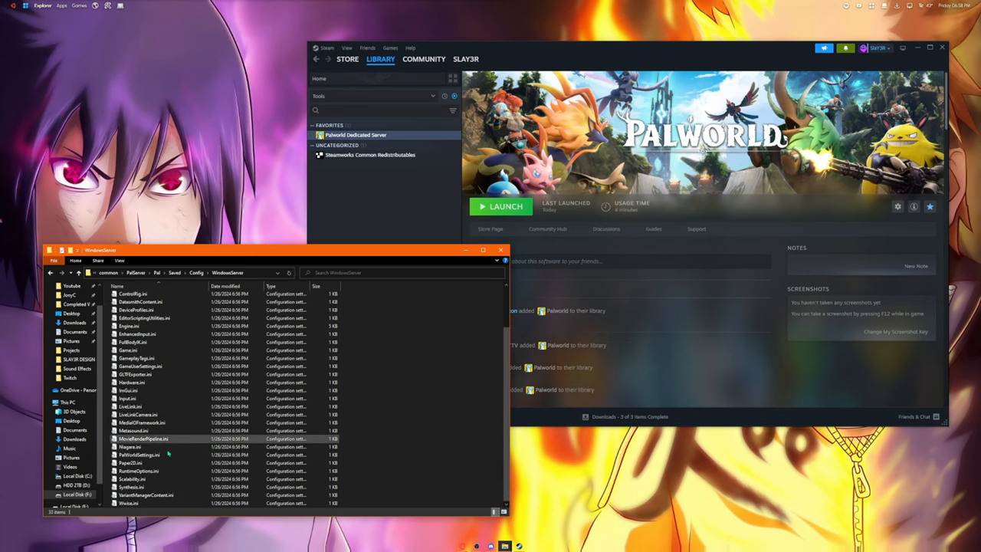
mouse_move(141, 463)
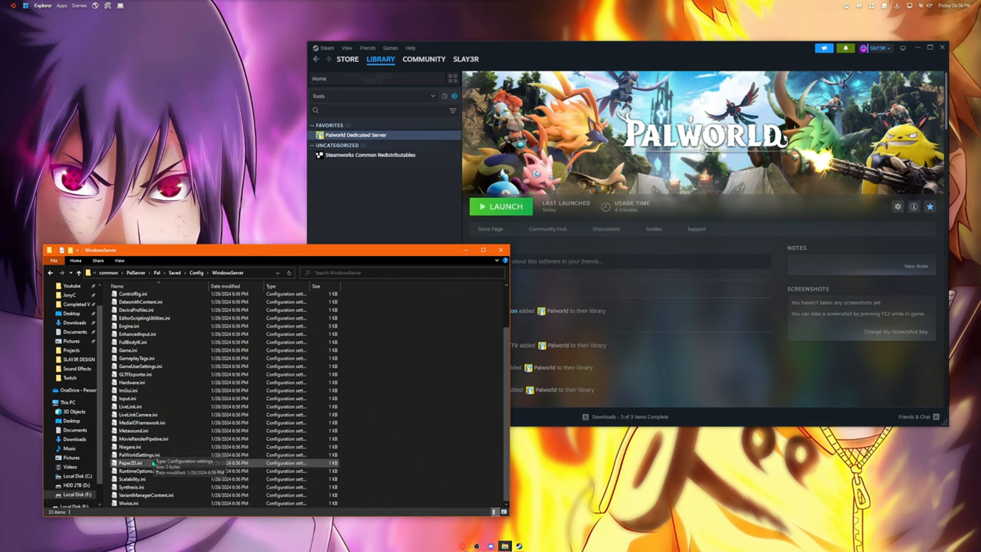
click(138, 454)
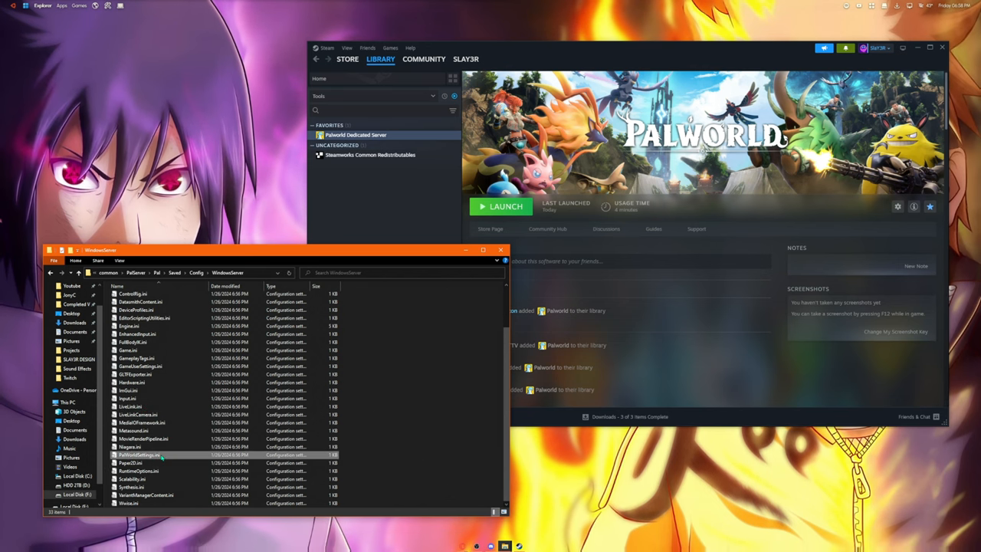
double_click(138, 454)
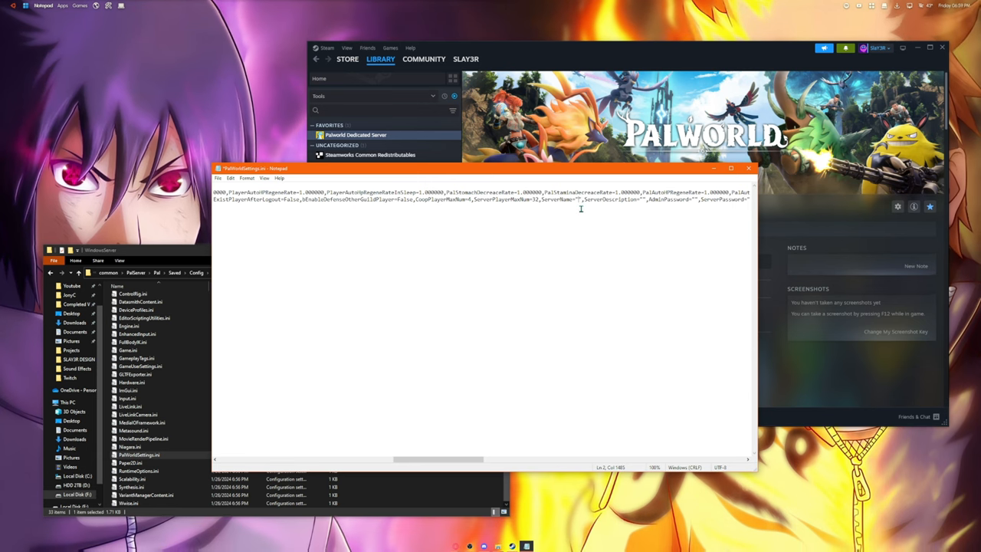
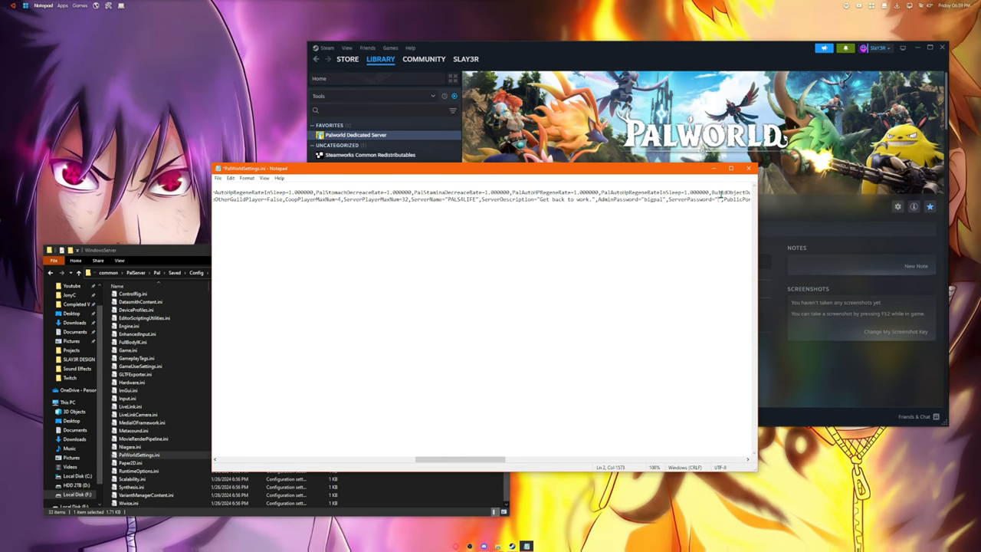
drag(460, 460, 503, 460)
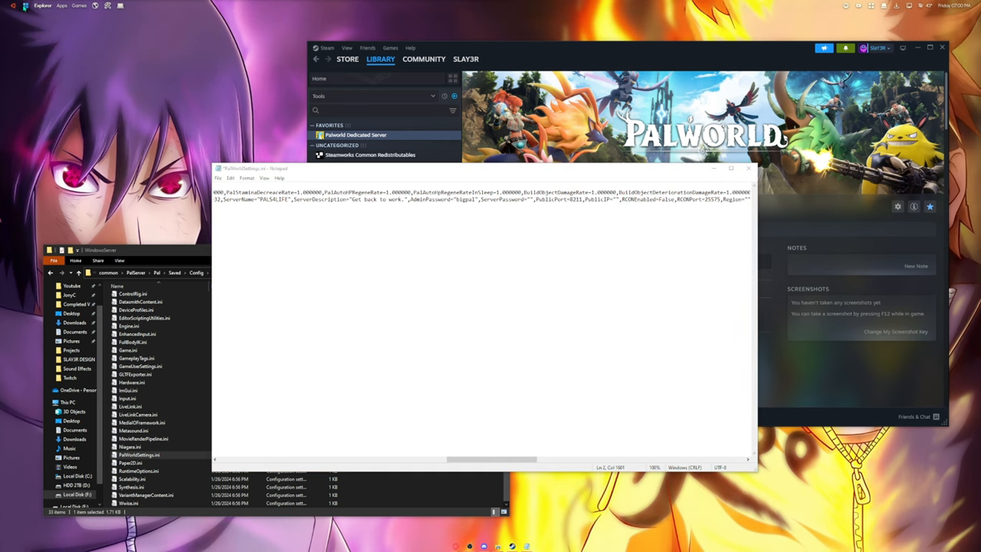
- Launch Command Prompt via Start search and run ipconfig for the IPv4 address
click(9, 6)
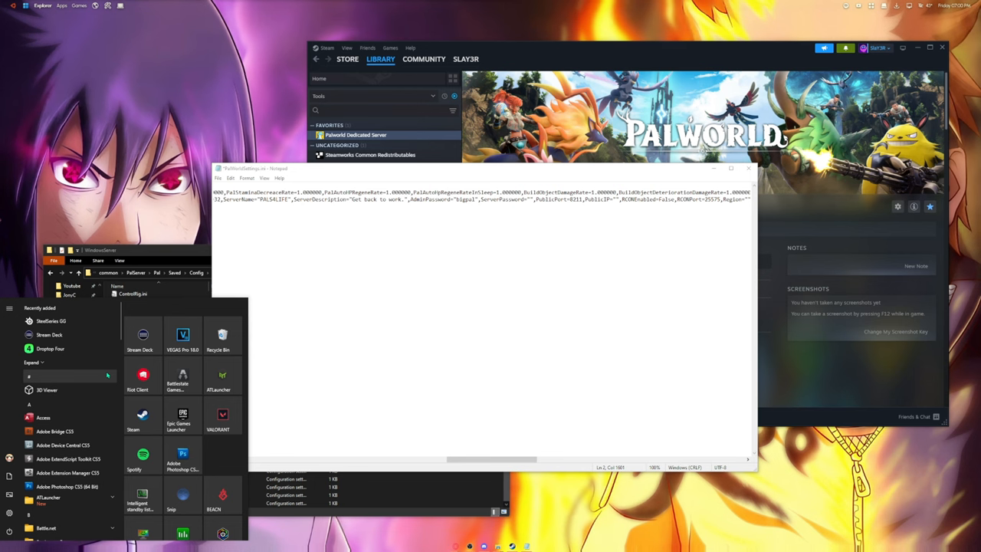
text(cmd)
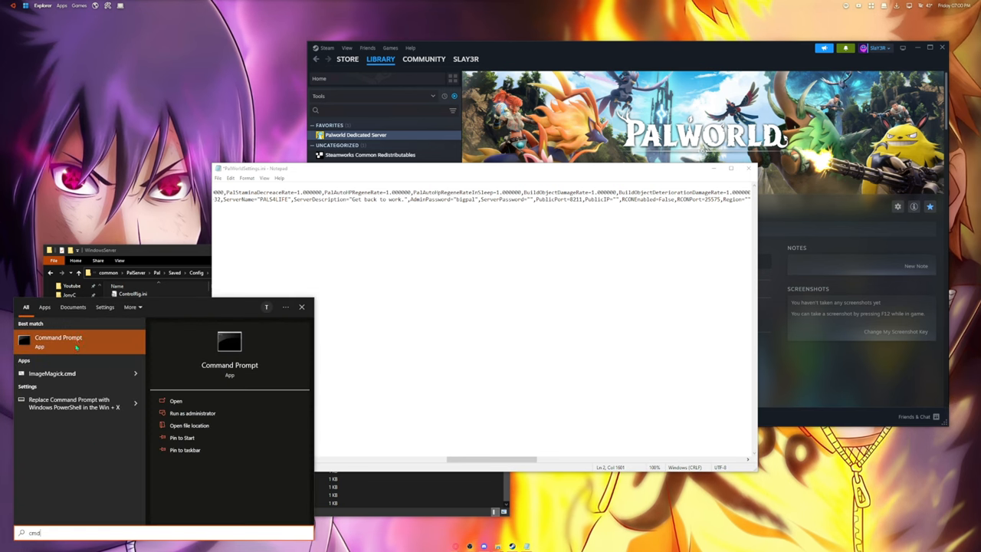
click(58, 341)
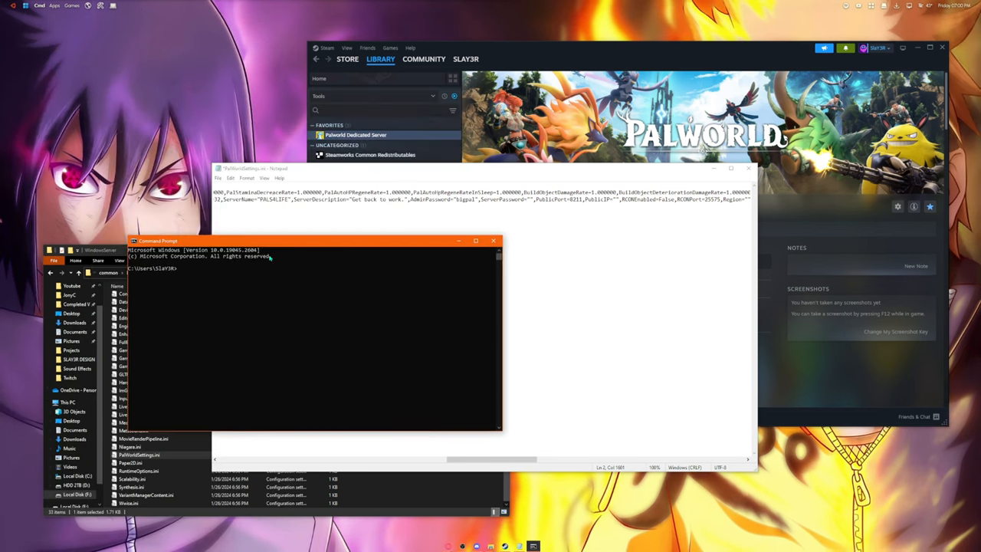
text(ipconfig)
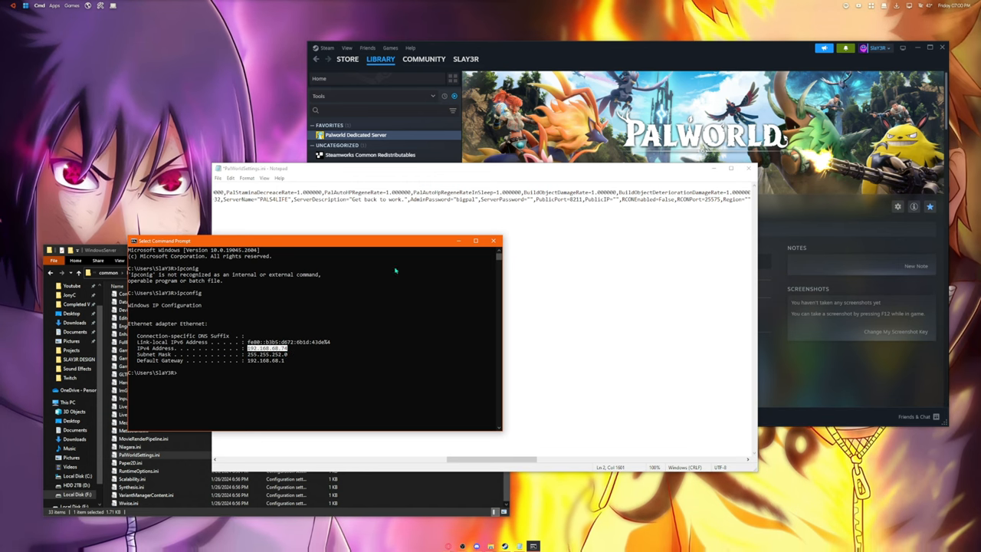
mouse_move(620, 334)
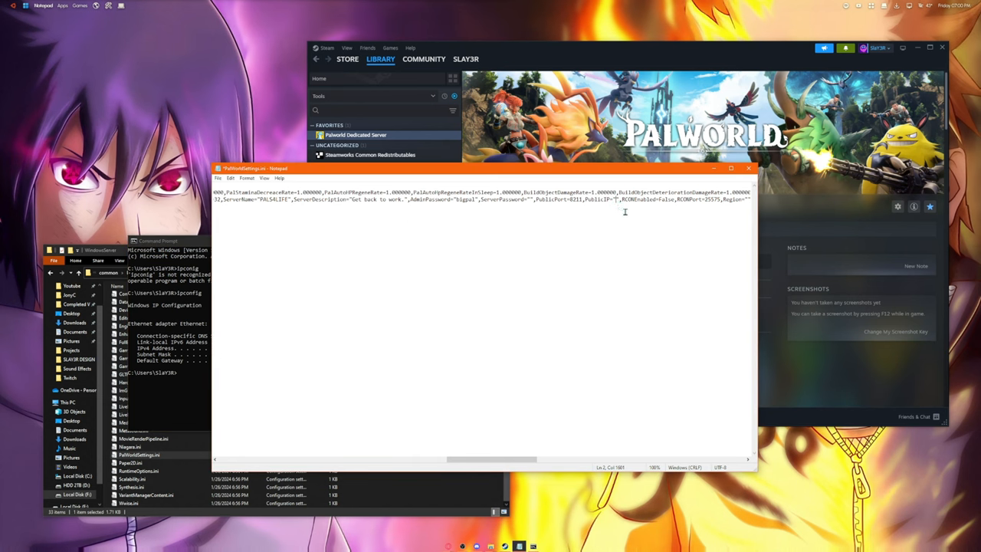
- Enter 192.168.68.74 as the PublicIP value in PalWorldSettings.ini
text(192.168.68.74)
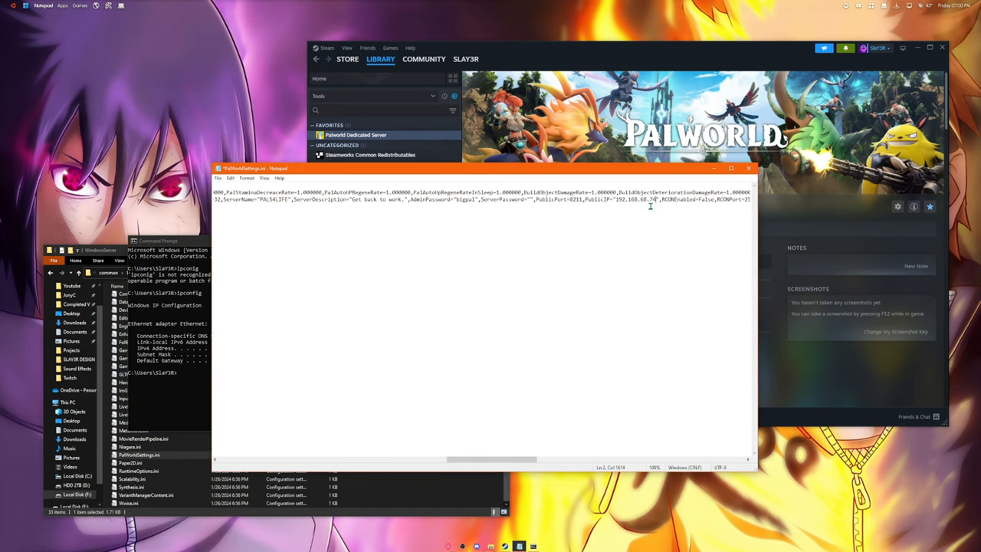
mouse_move(481, 227)
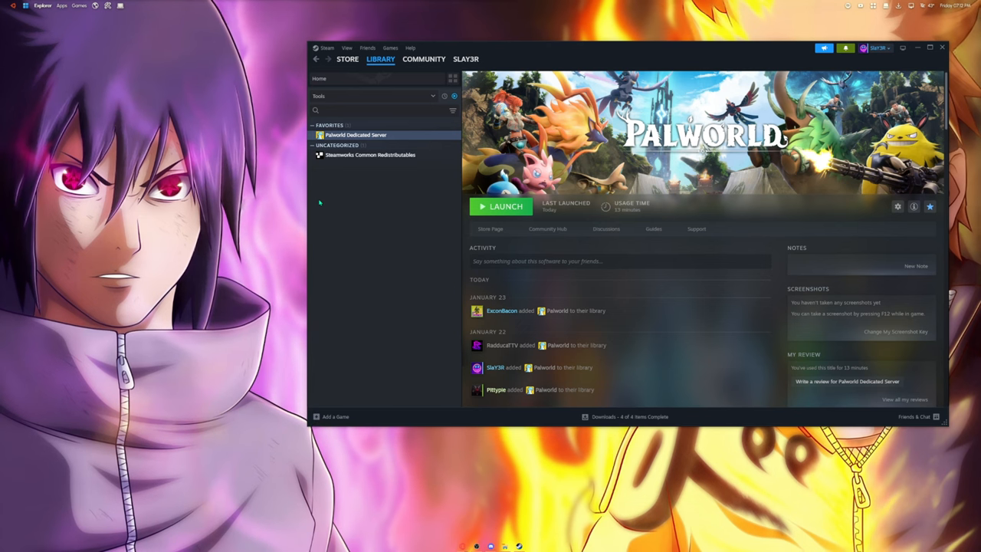
- Search the Start menu for cmd to bring up a new Command Prompt
click(9, 6)
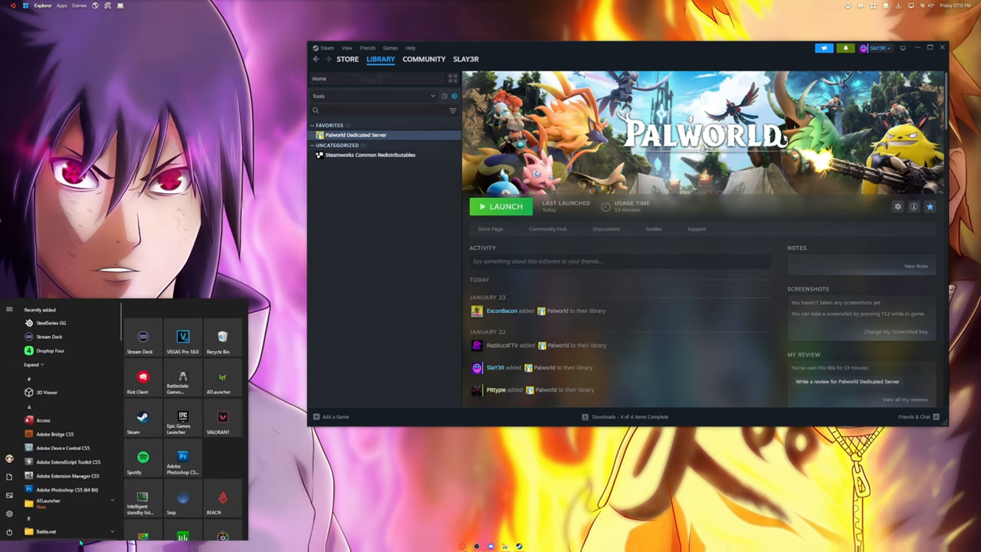
text(cmd)
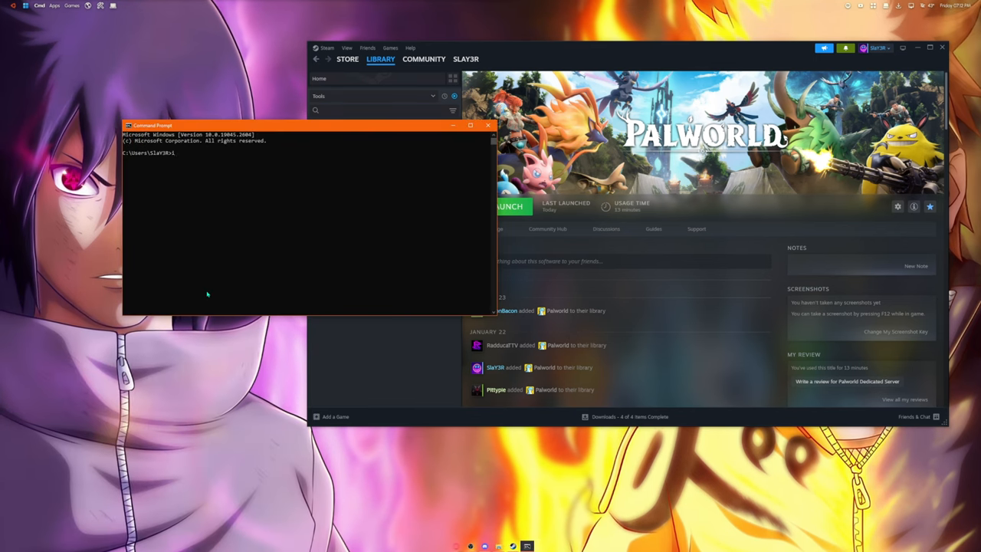
- Run ipconfig in Command Prompt to check the PC's network configuration
text(ipconfig)
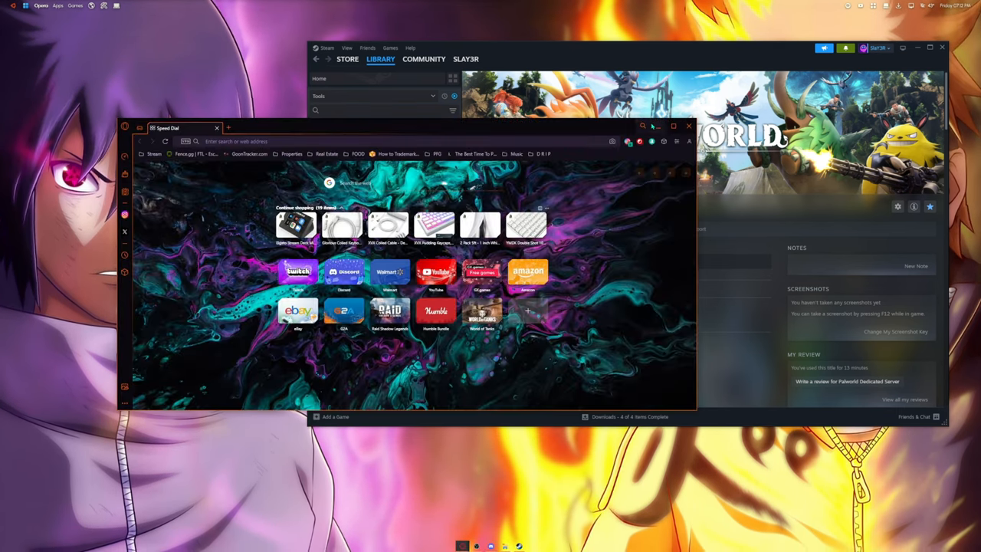
- Visit the TP-Link router login page and inspect its title text via the context menu
click(673, 126)
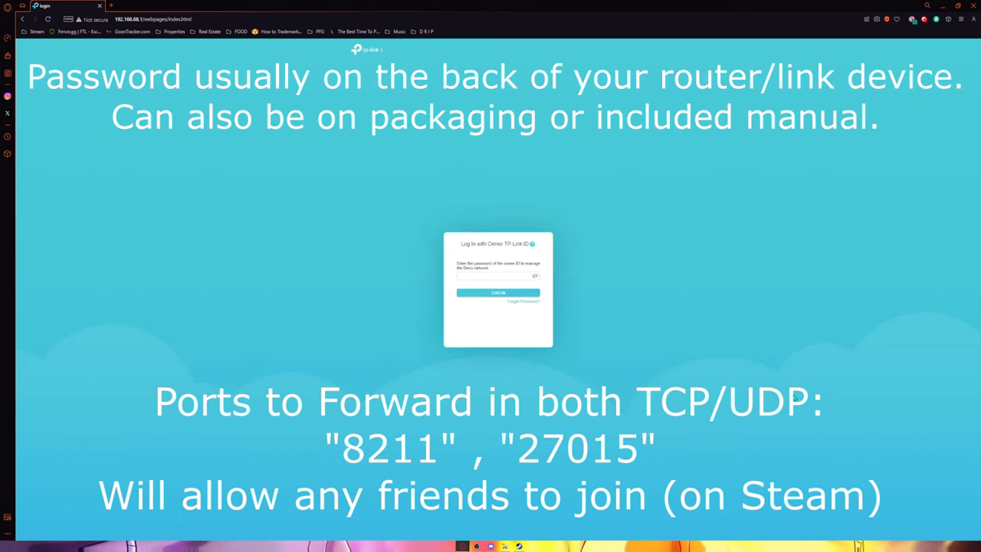
mouse_move(681, 307)
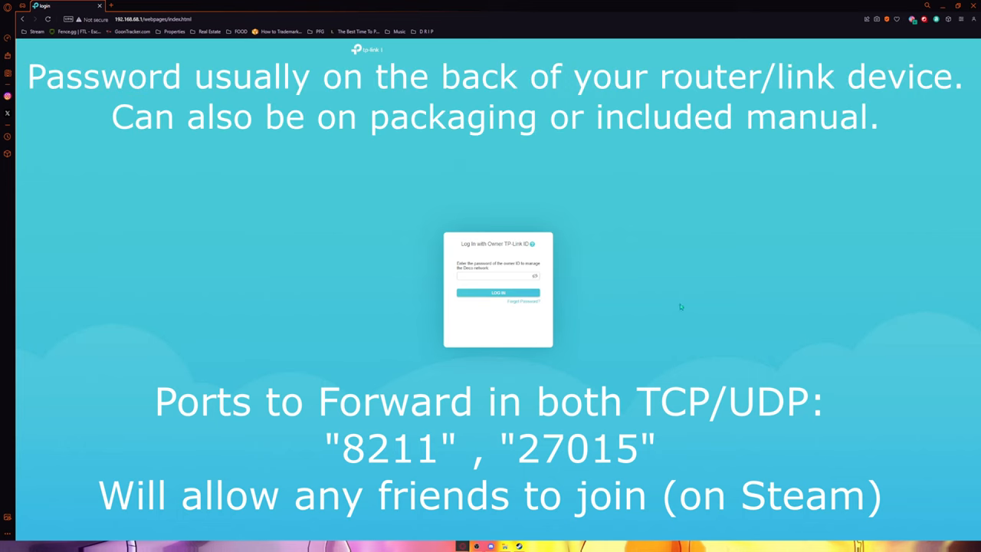
mouse_move(602, 376)
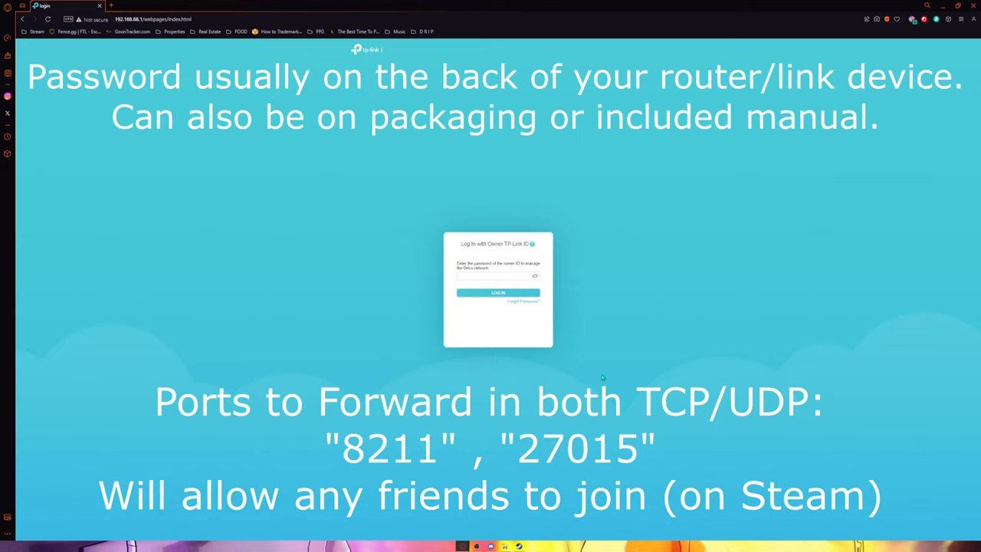
mouse_move(592, 253)
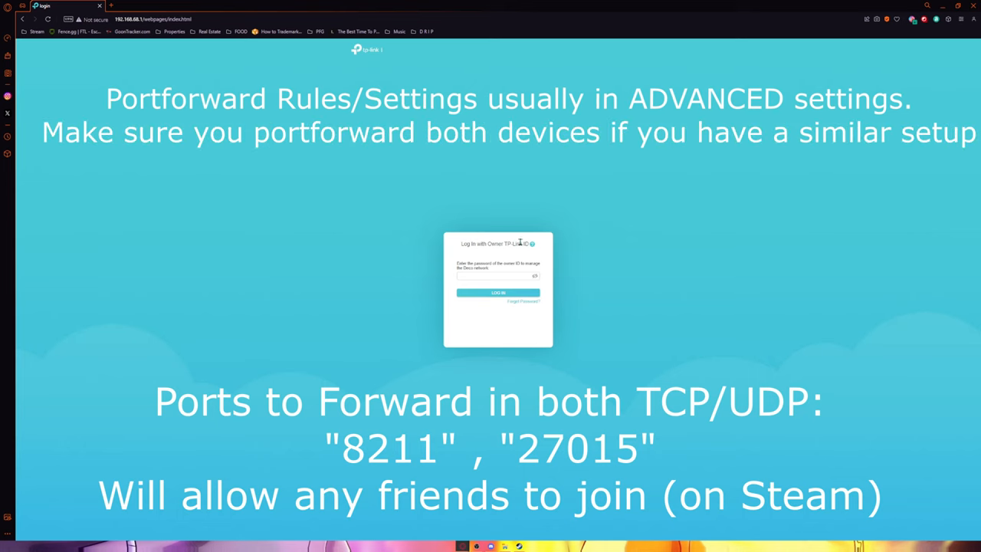
mouse_move(515, 181)
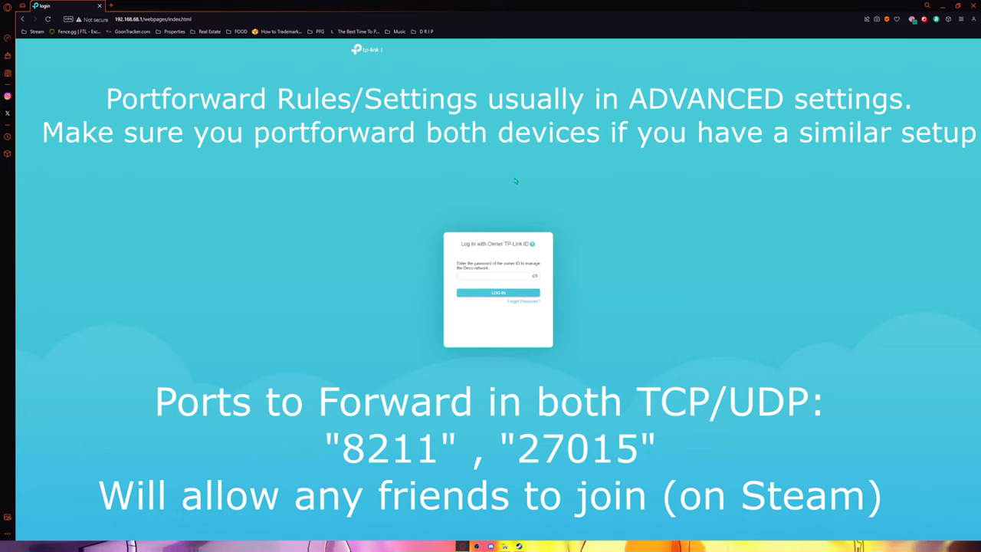
mouse_move(360, 297)
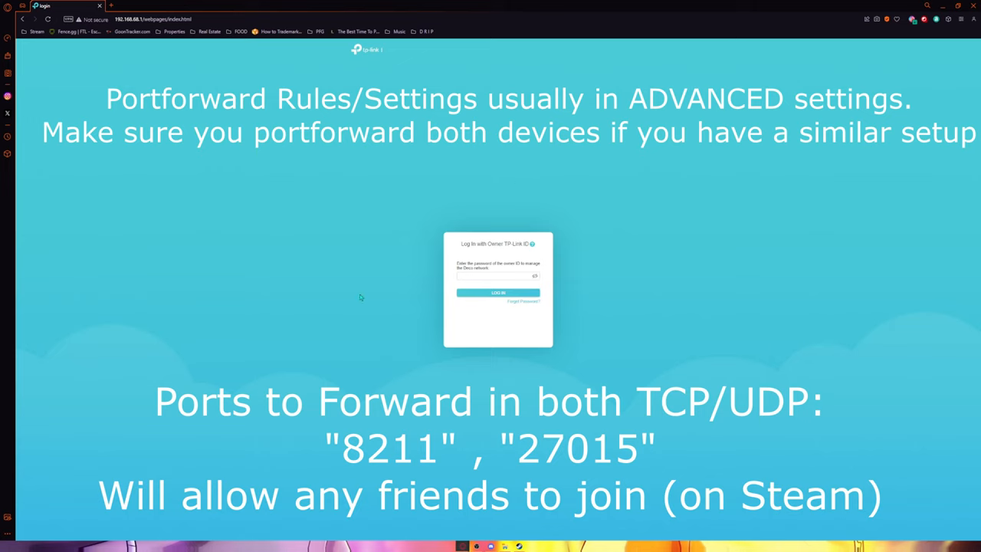
mouse_move(421, 284)
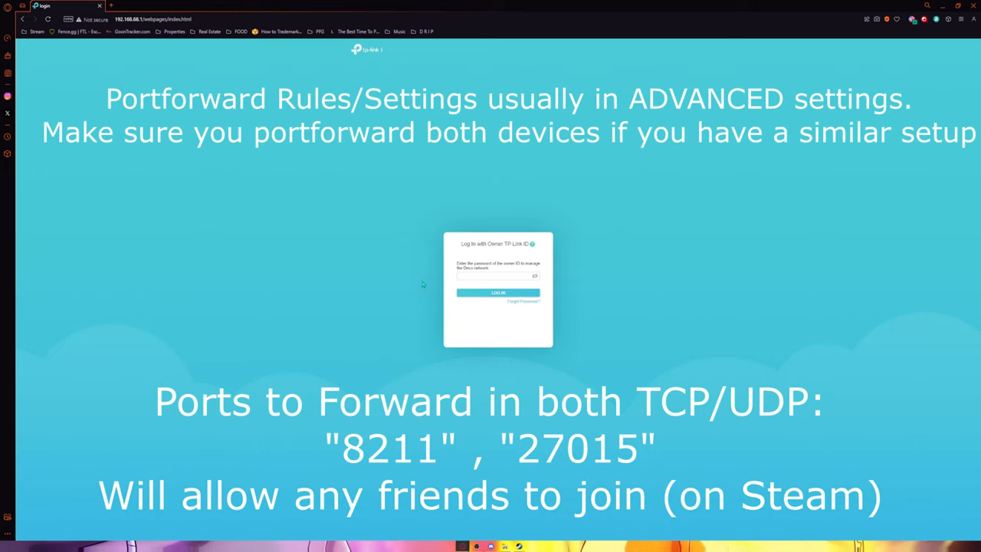
mouse_move(402, 270)
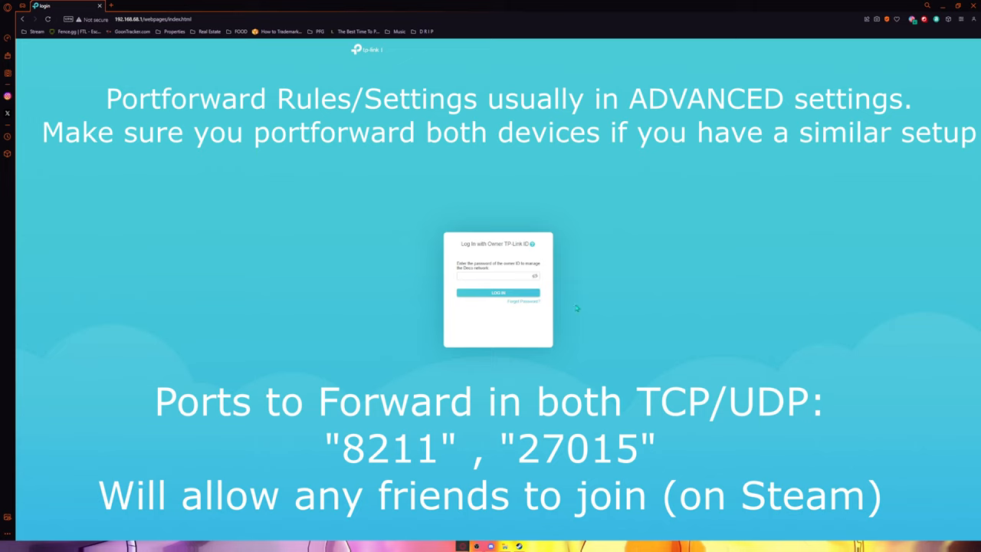
mouse_move(508, 242)
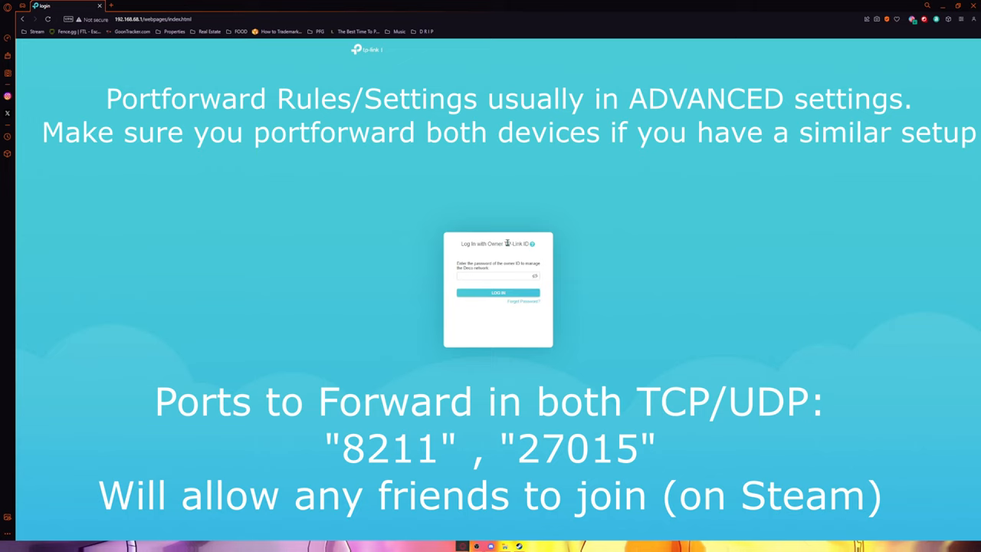
double_click(519, 243)
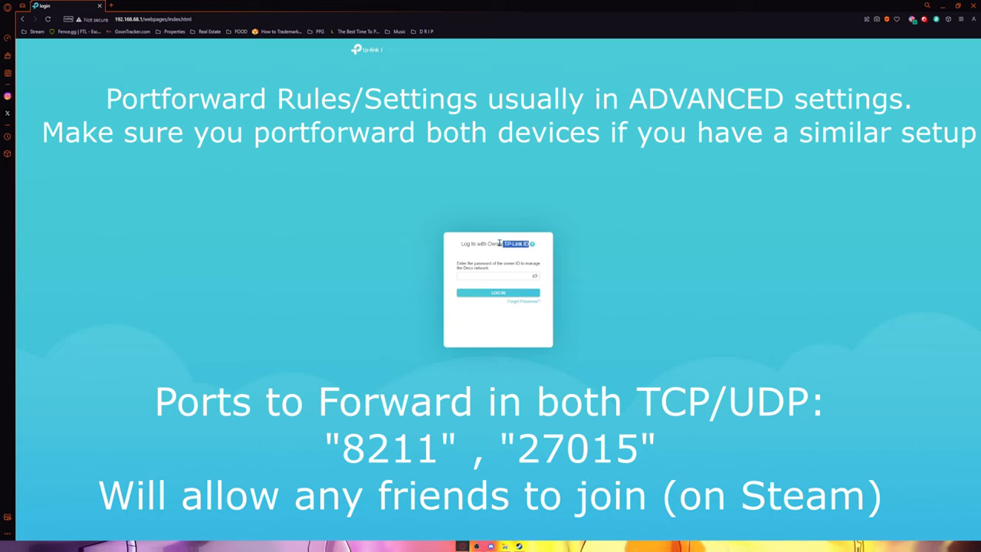
right_click(514, 244)
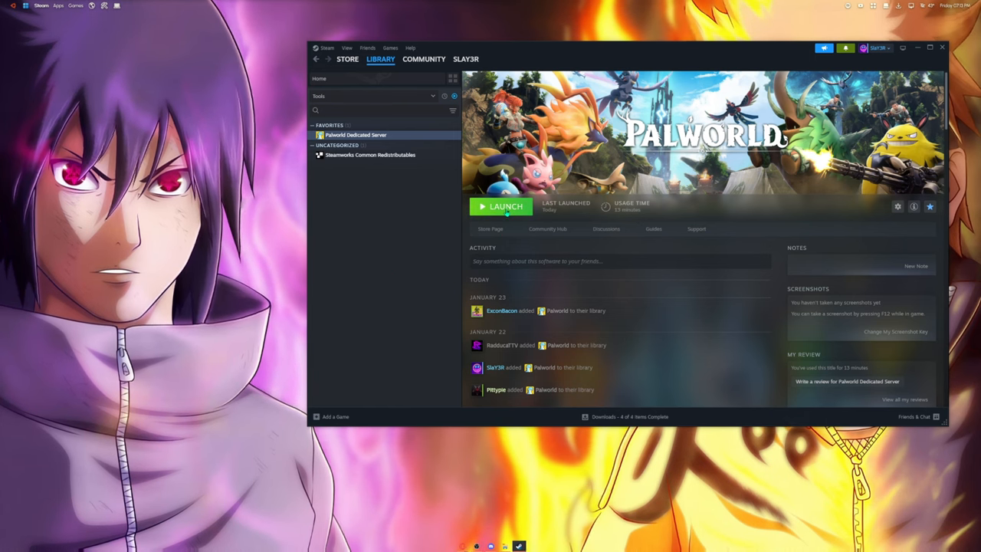
- Start Palworld Dedicated Server from Steam using the normal (non-community) launch option
click(501, 205)
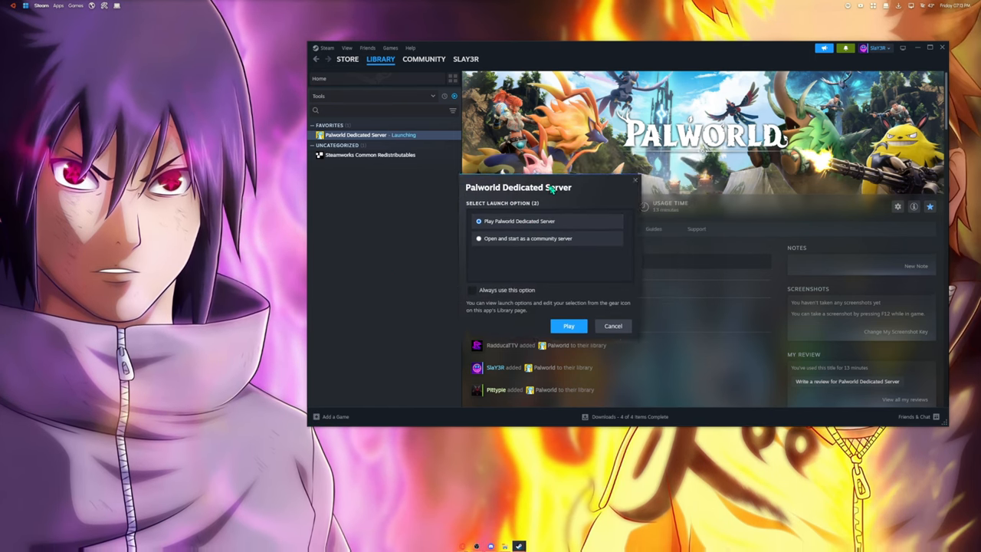
click(569, 325)
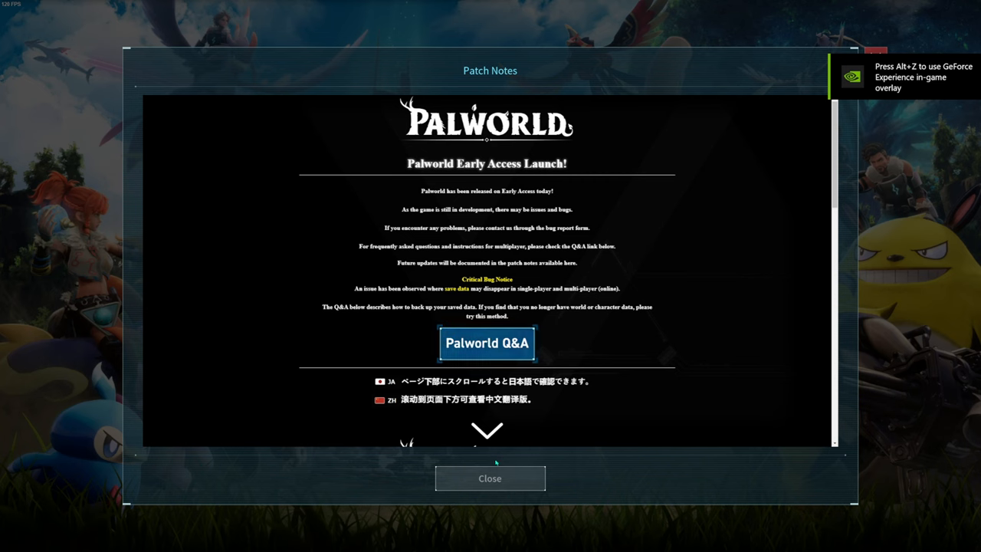
- Dismiss the Early Access patch notes and choose Join Multiplayer Game from the main menu
click(490, 479)
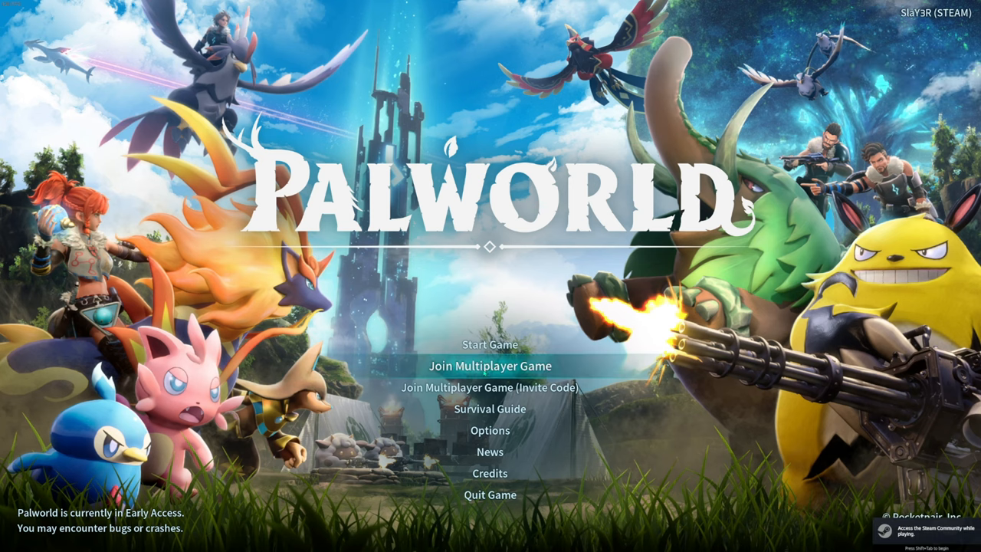
click(491, 365)
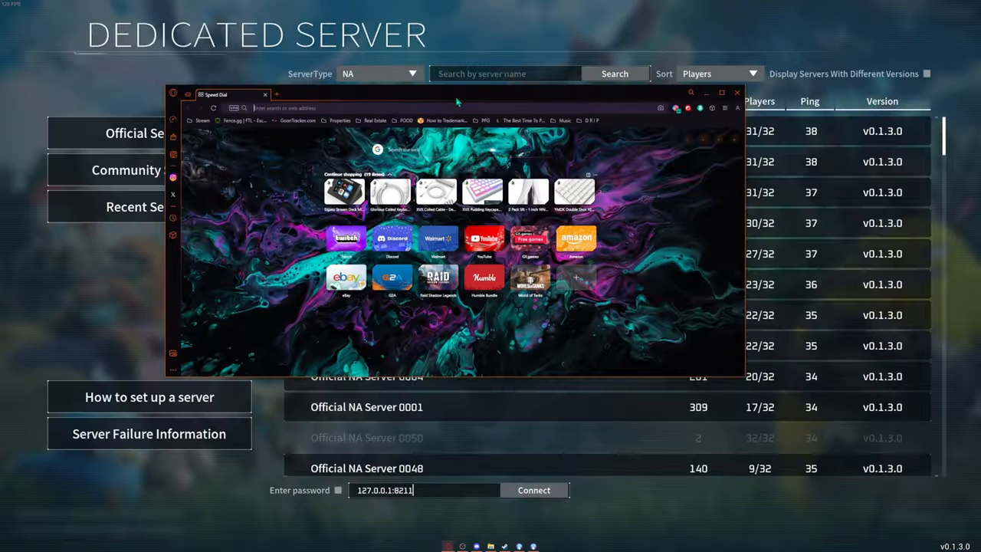
- Search Google for 'whats my ip' and view the public IPv4 on whatismyipaddress.com
text(whats my ip)
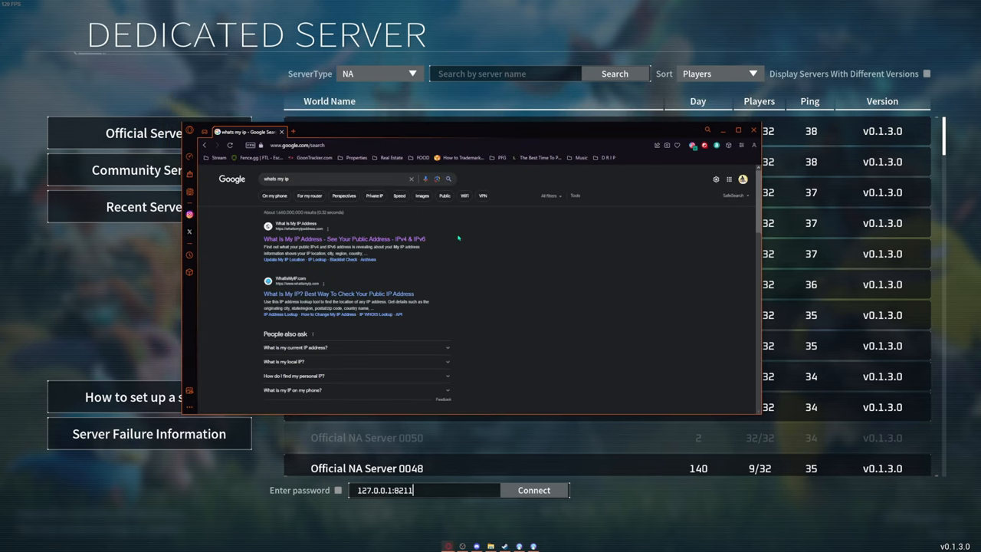
mouse_move(333, 244)
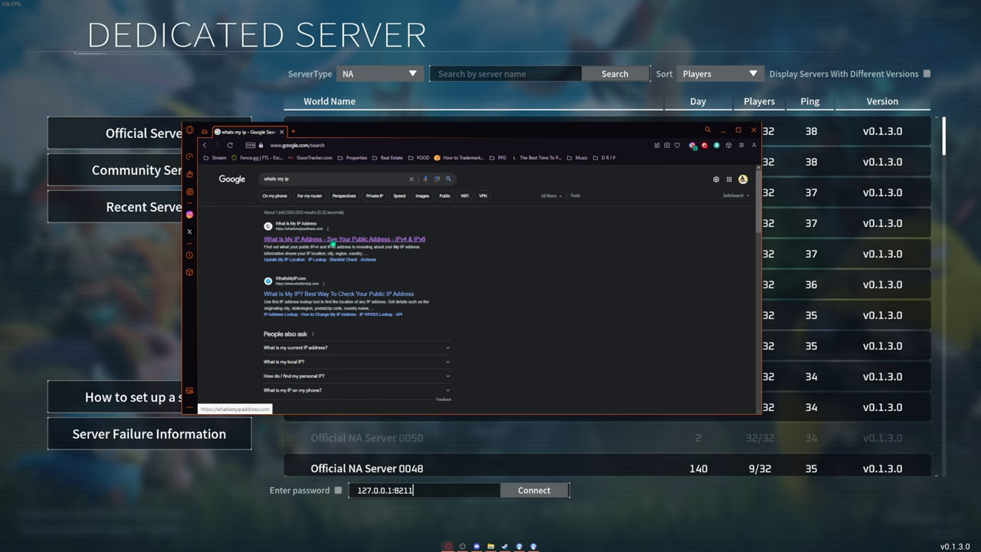
click(343, 239)
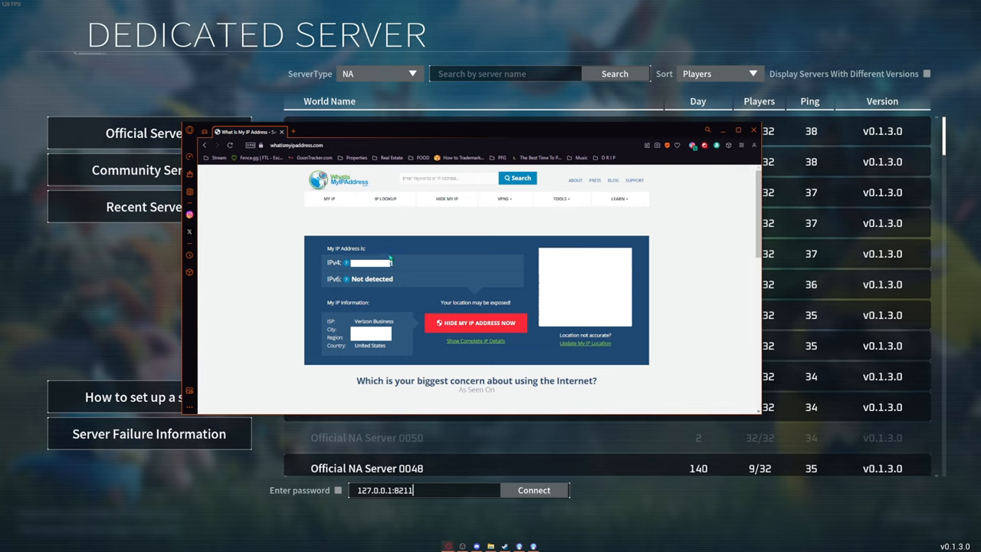
mouse_move(439, 264)
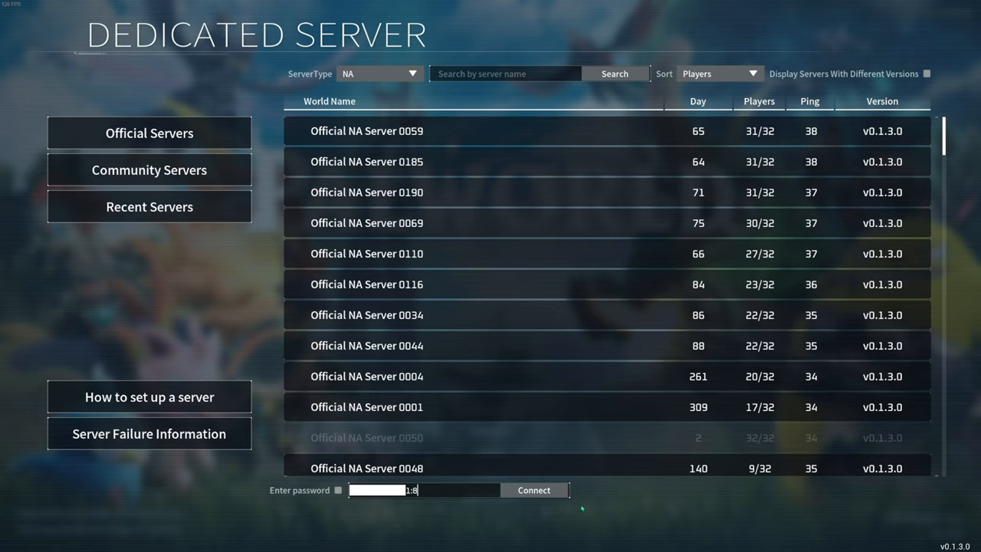
- Connect to the dedicated server at the public IP on port 8211
text(8211)
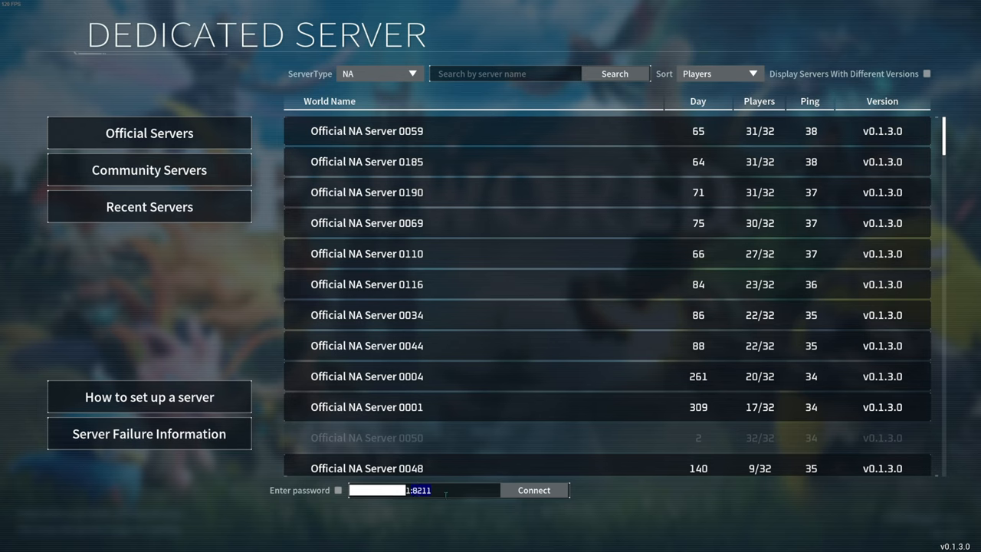
click(534, 490)
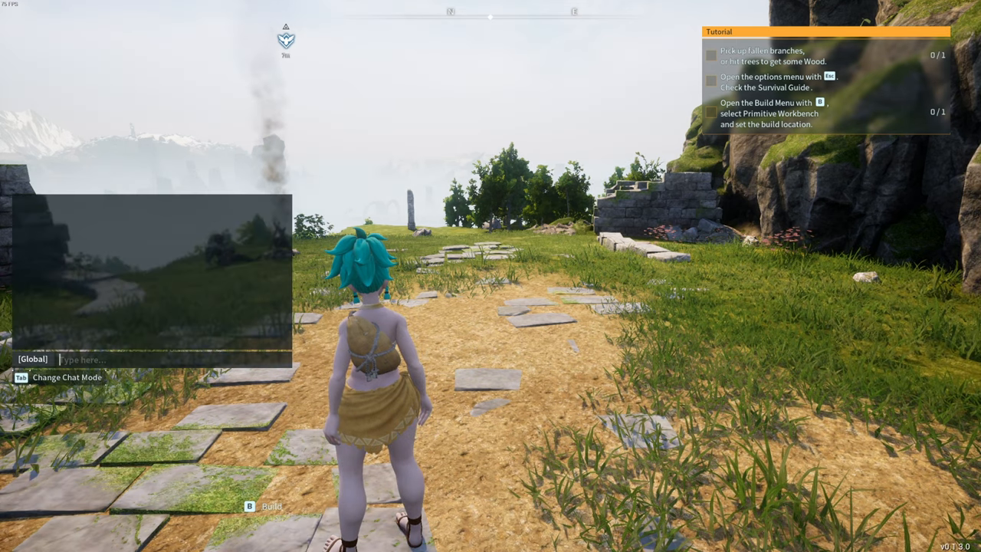
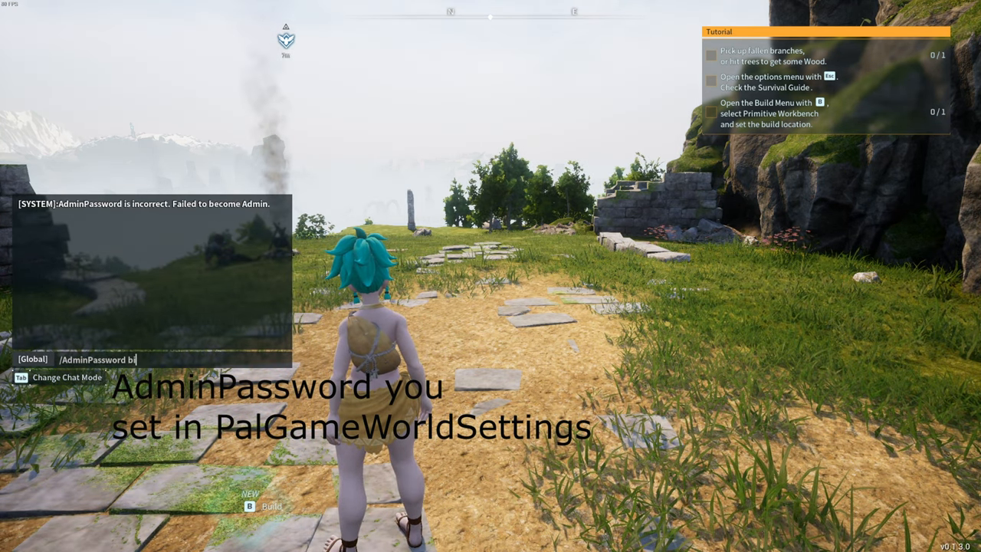